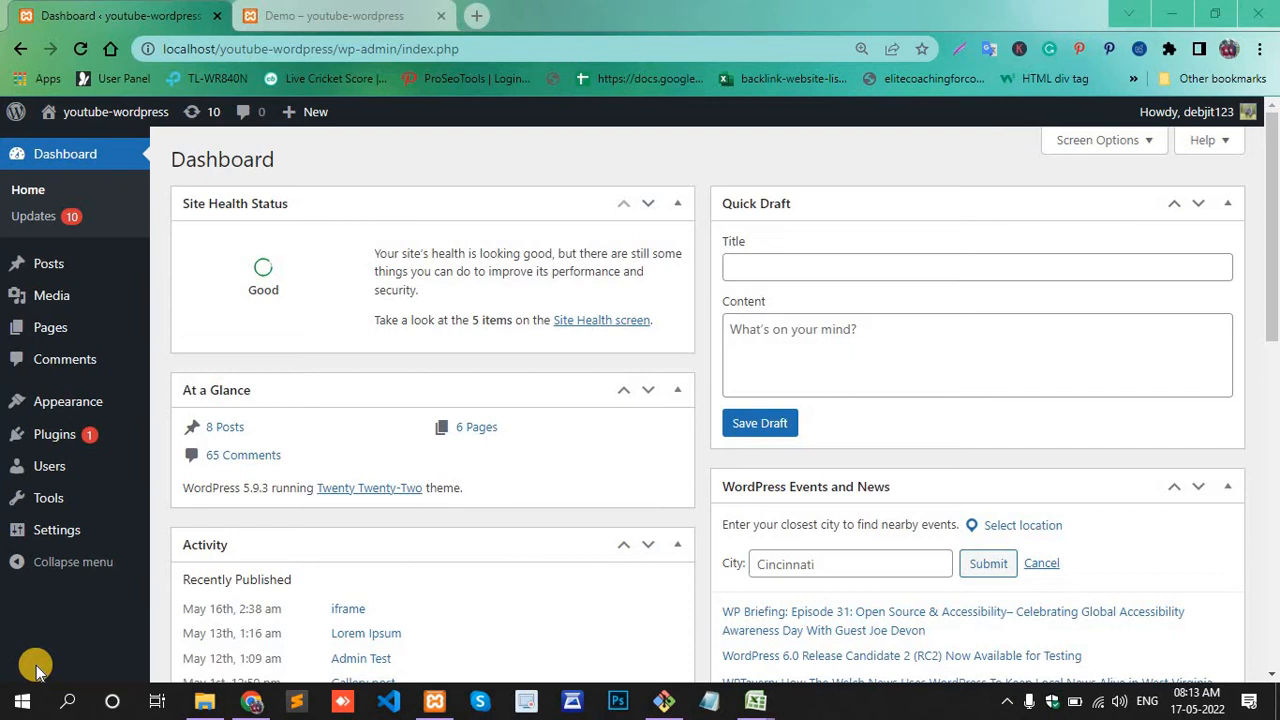
mouse_move(64, 360)
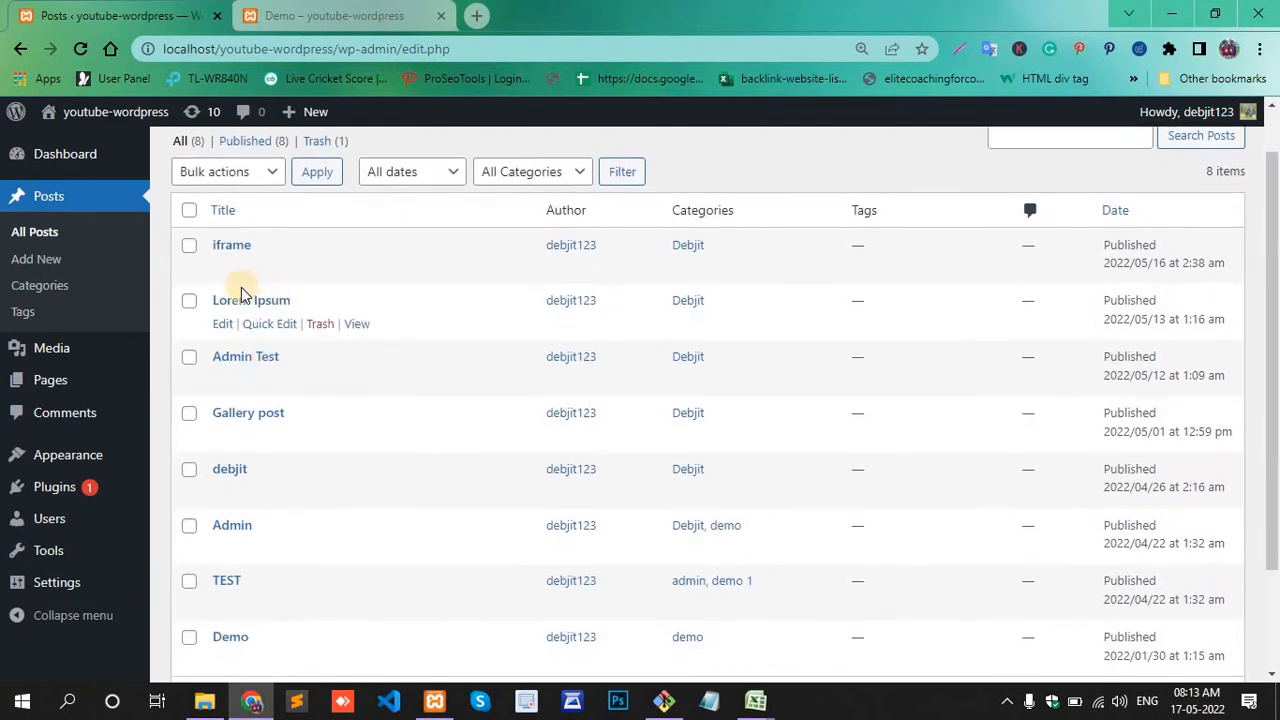
mouse_move(222, 324)
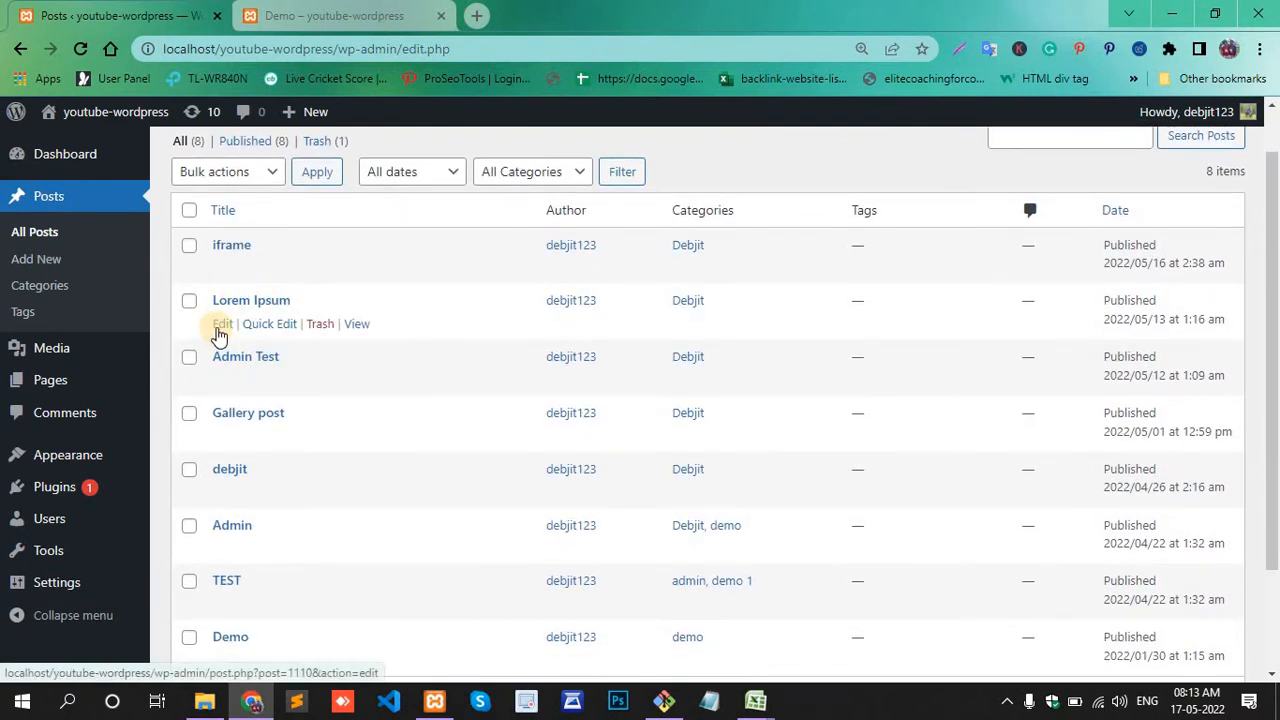
- Open the Lorem Ipsum post in the block editor and scroll through its Post settings sidebar
click(220, 324)
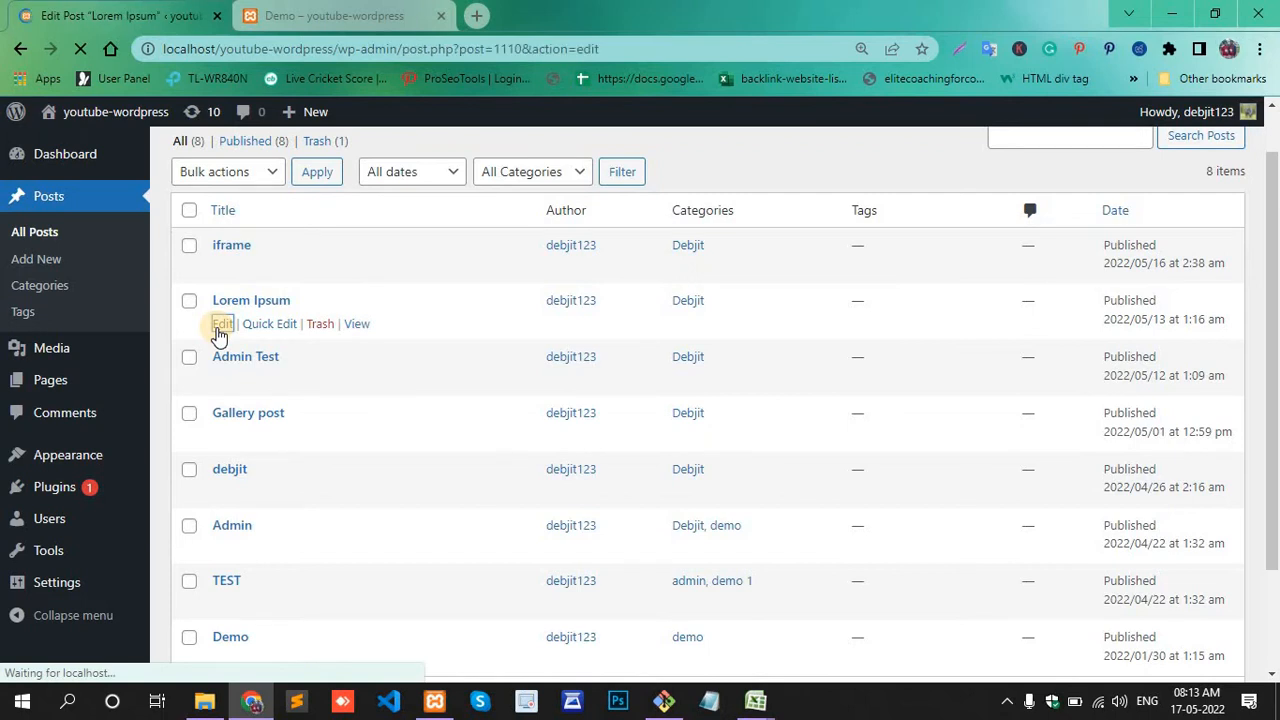
click(220, 324)
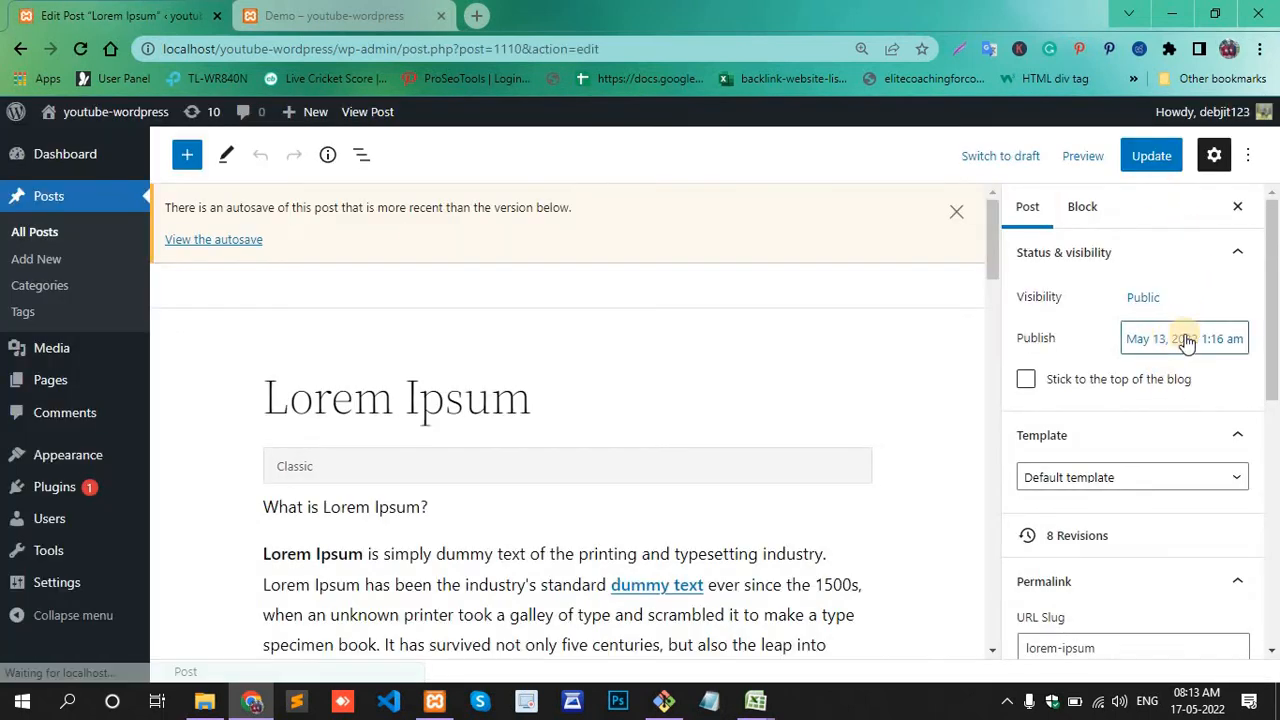
scroll(down, 3)
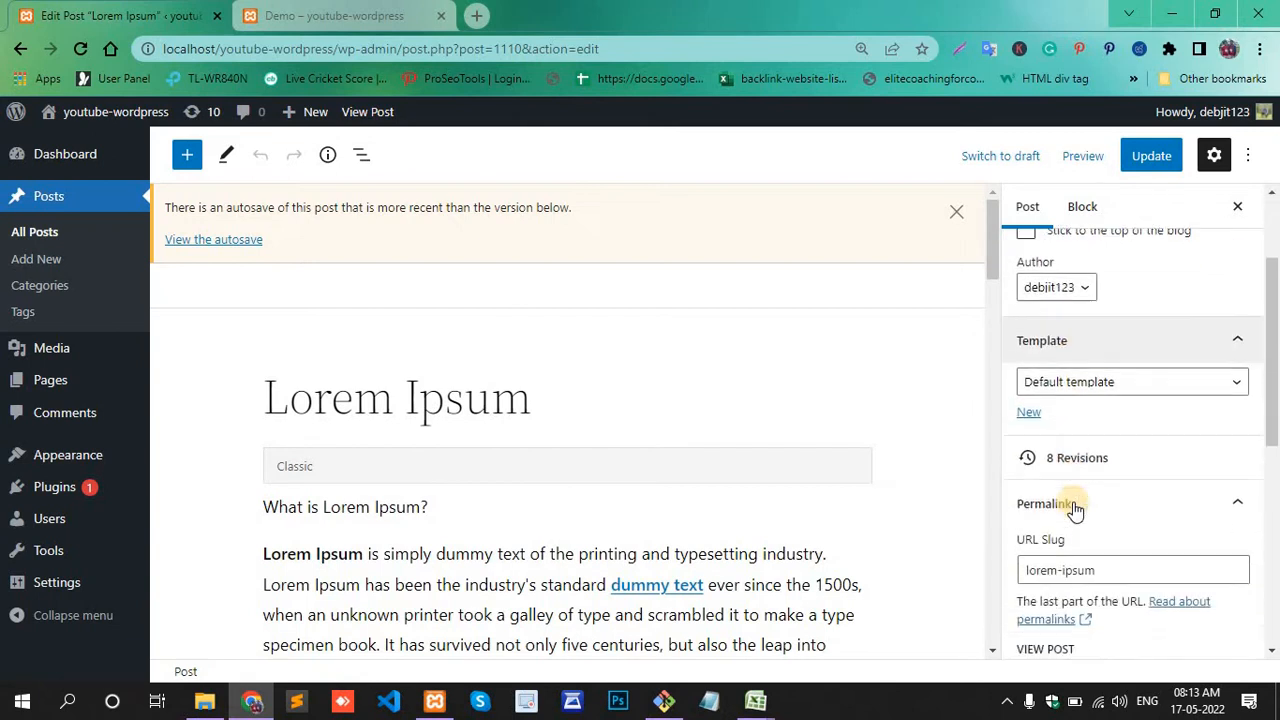
scroll(down, 3)
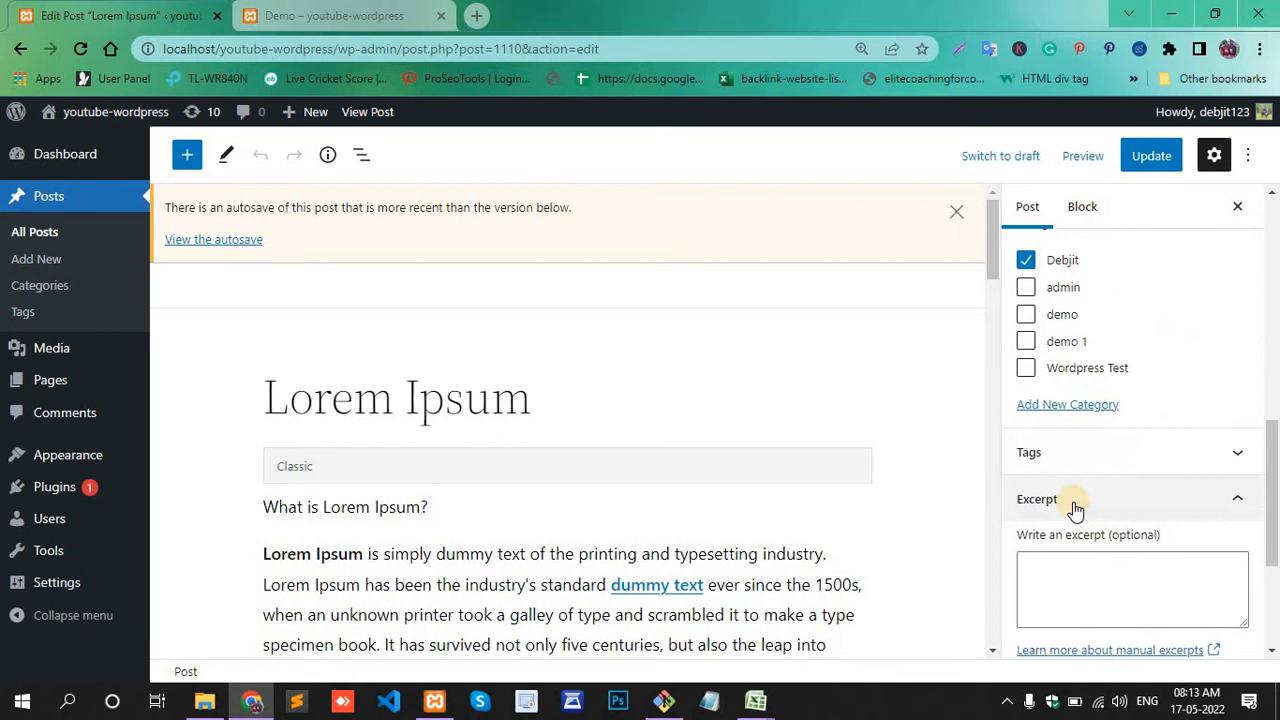
scroll(down, 3)
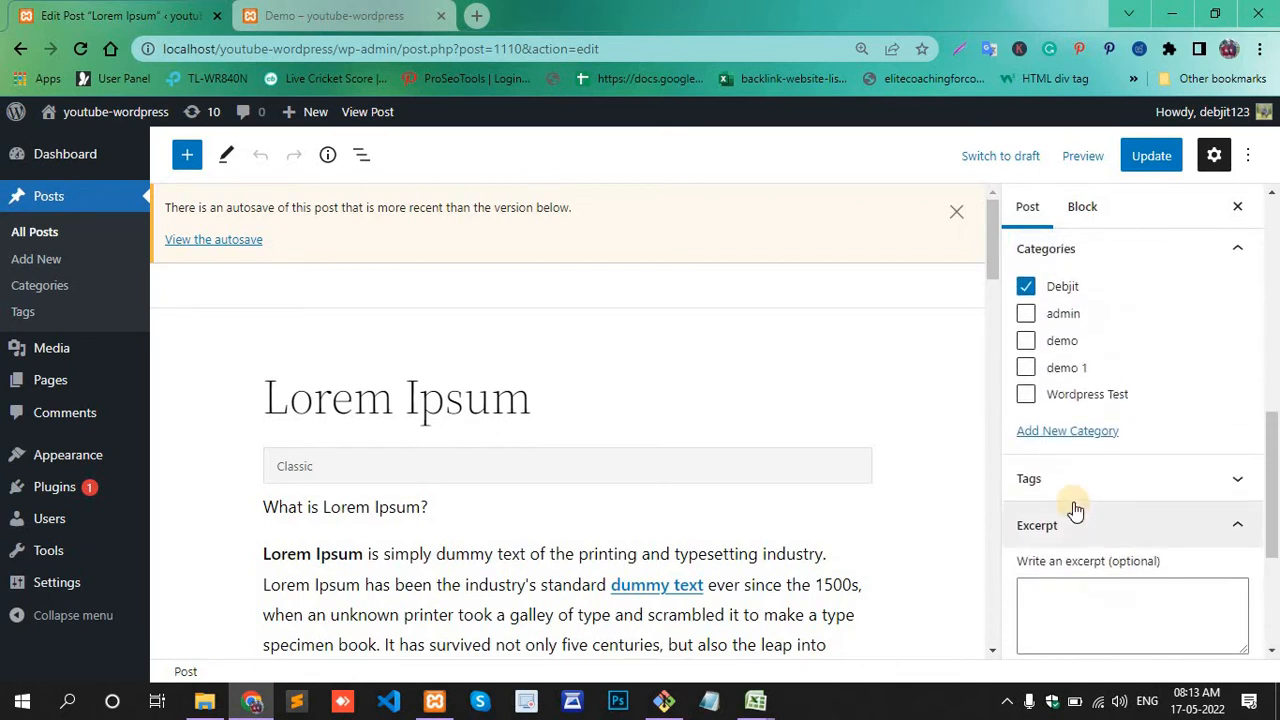
scroll(down, 3)
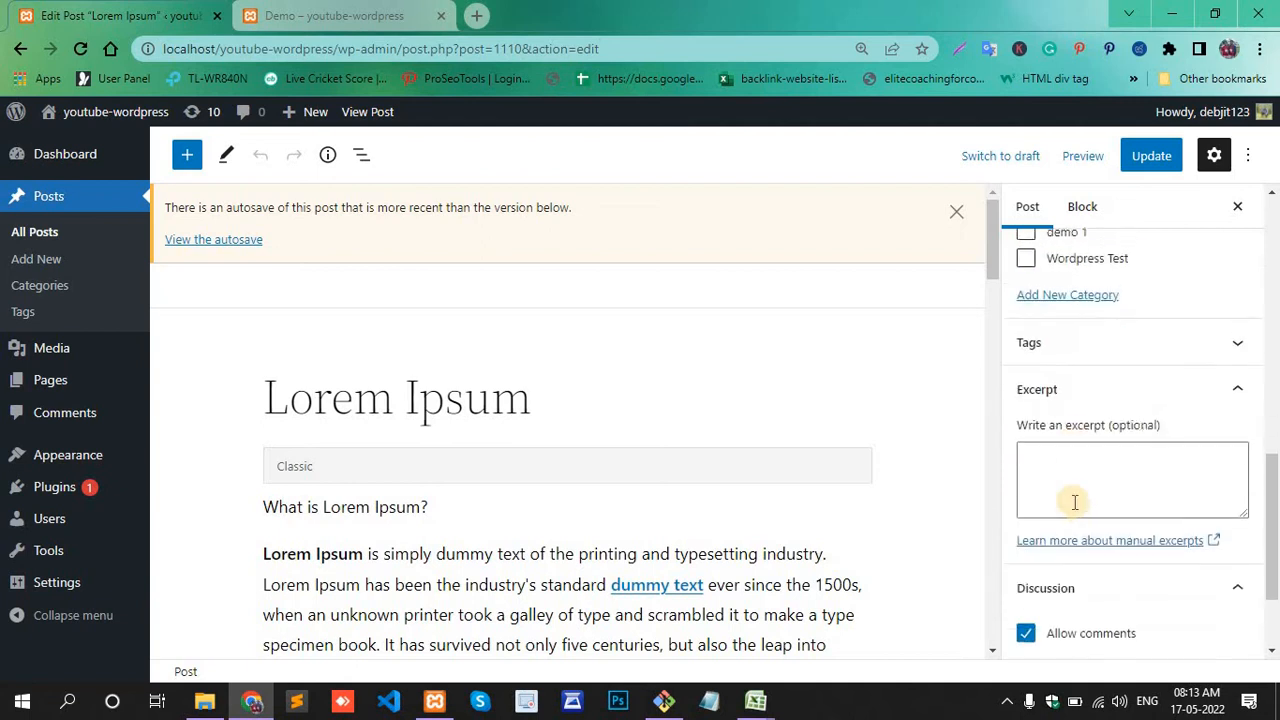
scroll(up, 3)
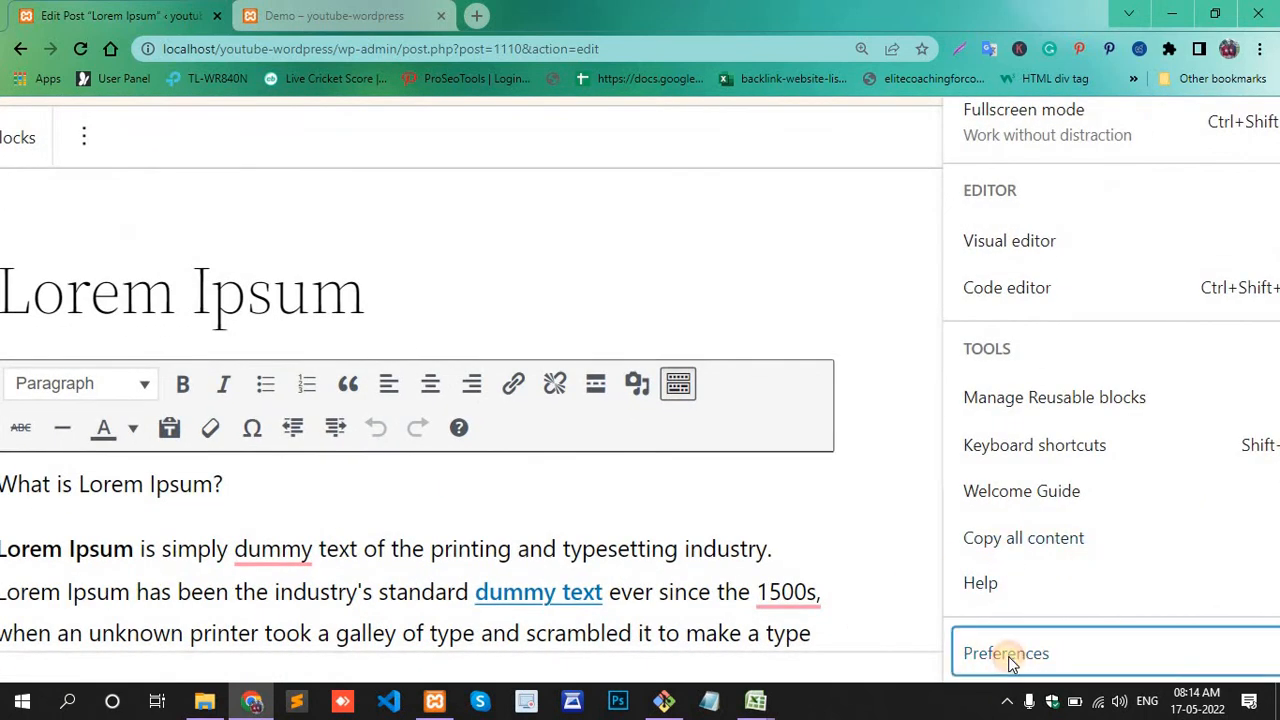
- Enable the Featured image panel under Preferences > Panels
click(1004, 652)
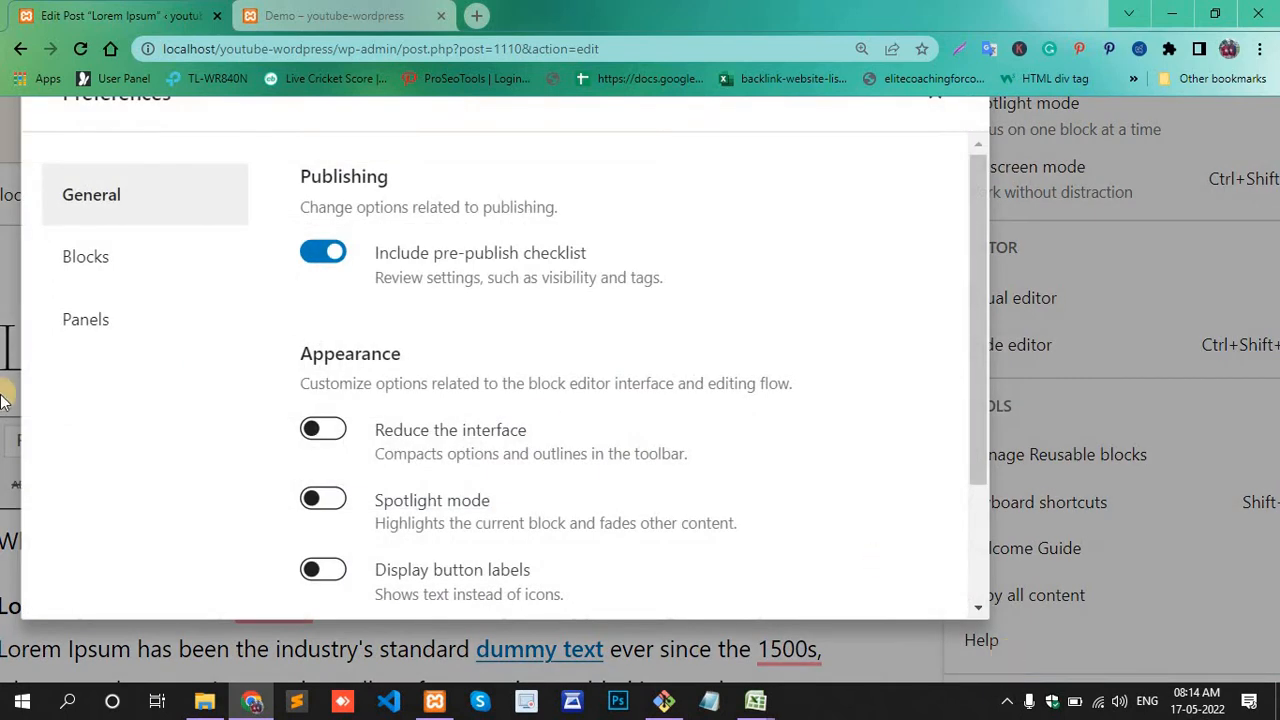
mouse_move(84, 320)
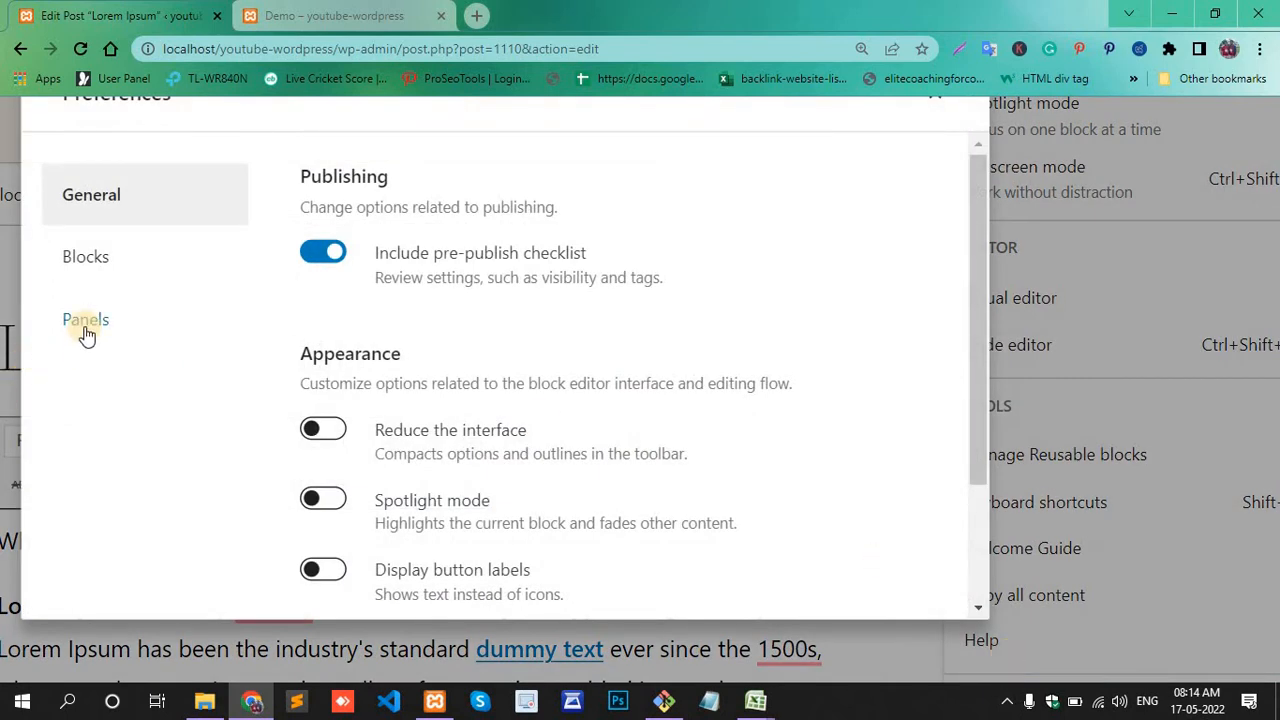
click(86, 320)
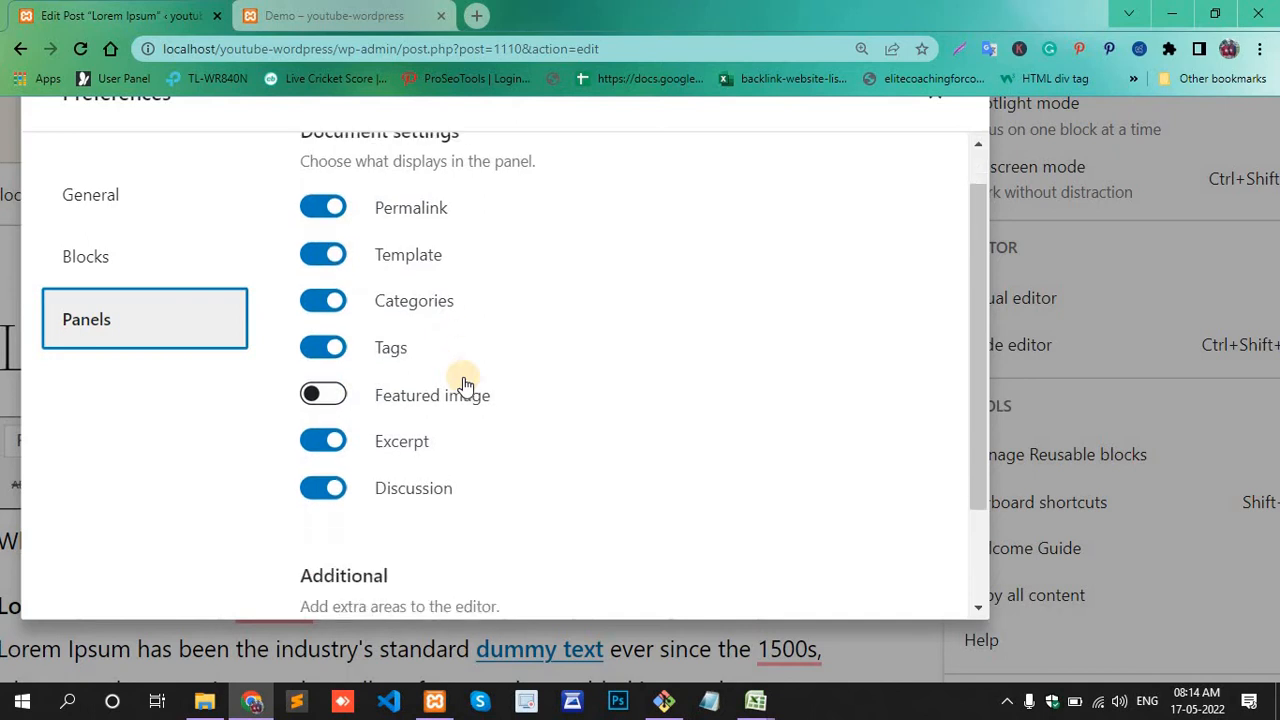
click(324, 394)
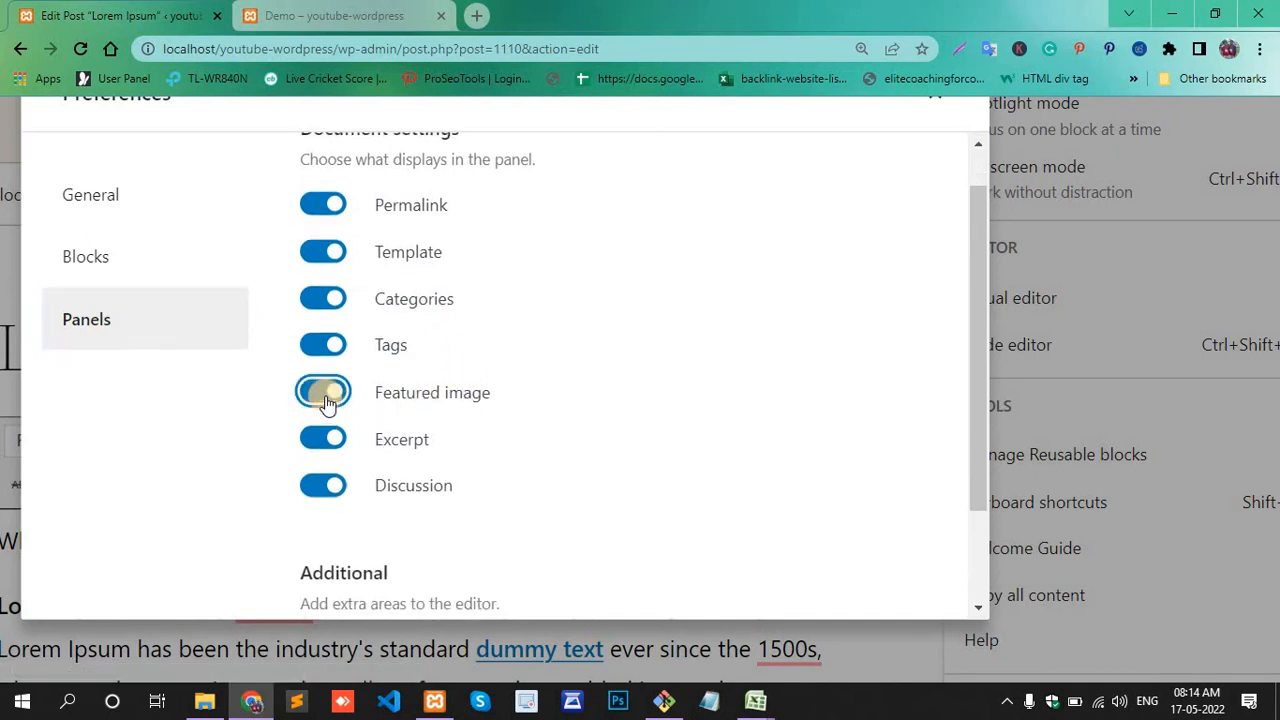
click(324, 392)
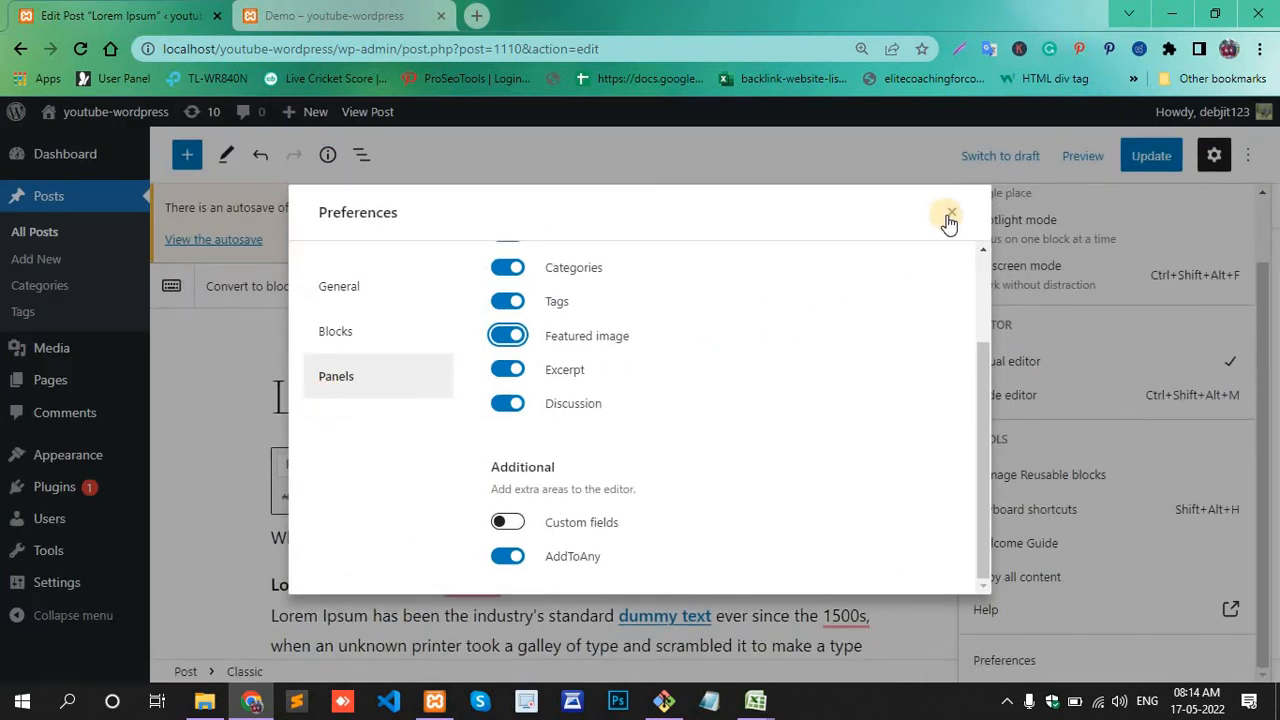
- Reload the editor, confirming despite unsaved changes, so the panel appears
click(948, 216)
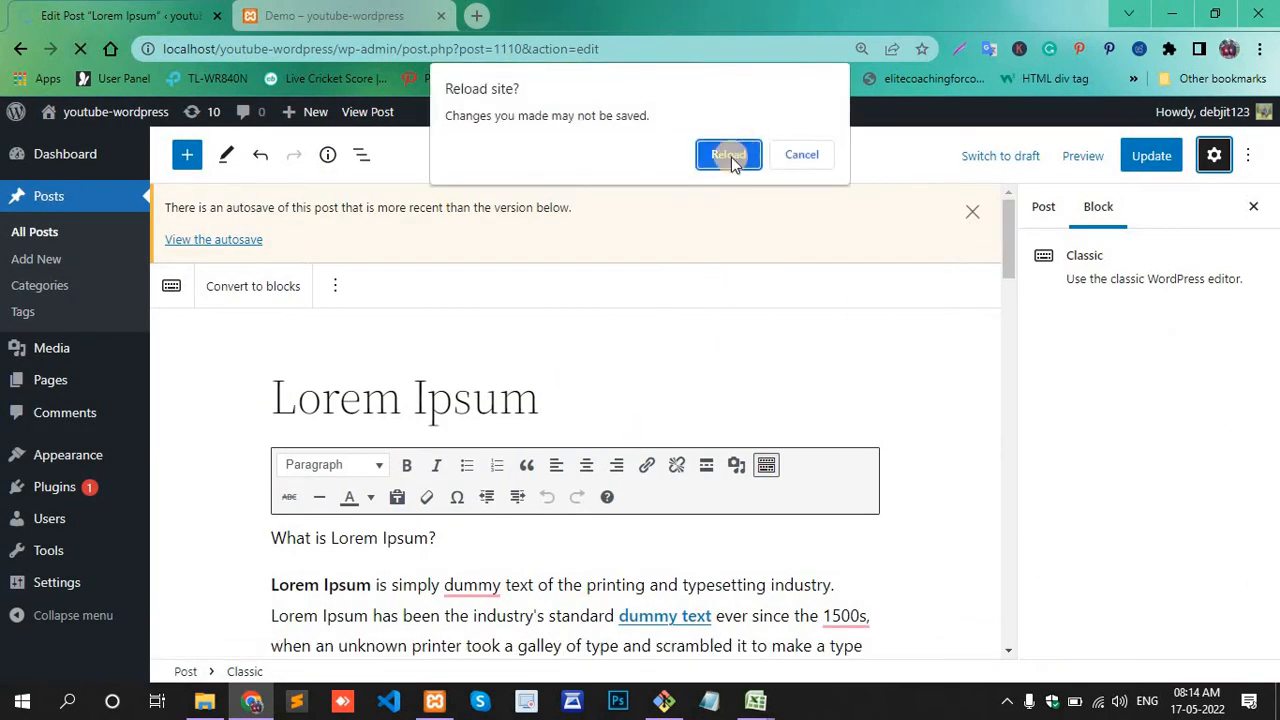
click(728, 154)
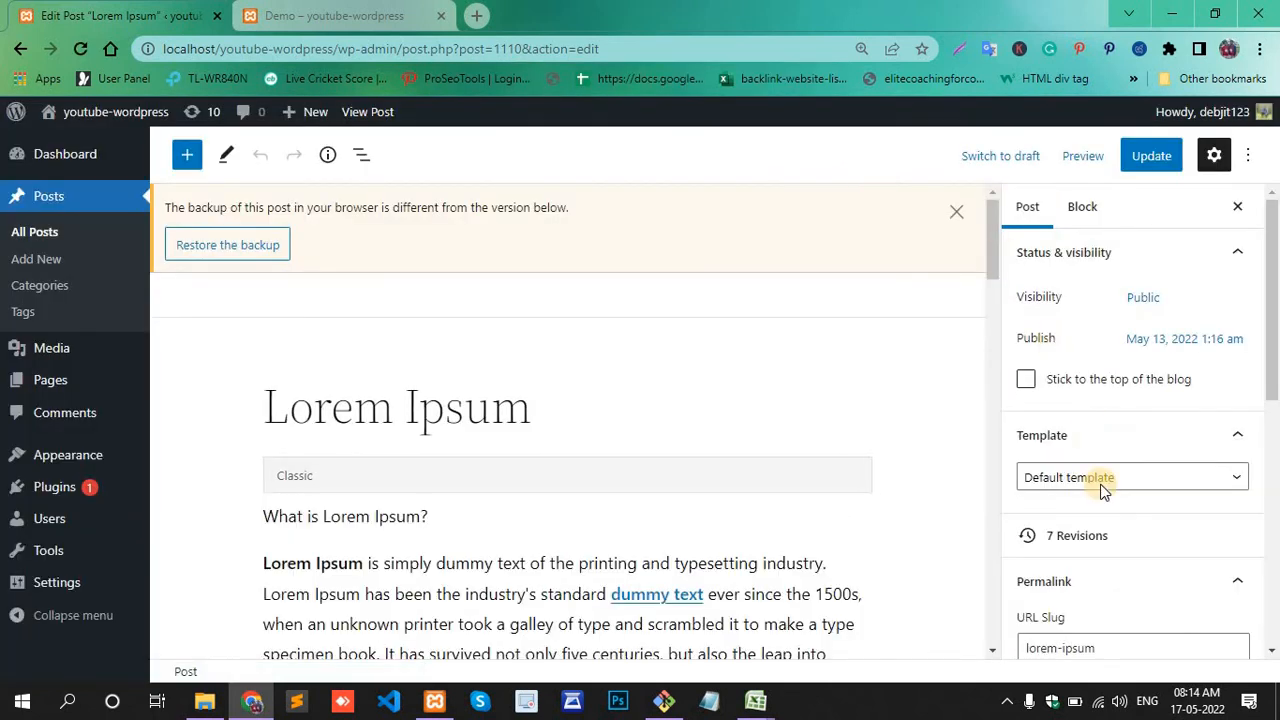
- Scroll the Post settings sidebar down to the Featured image section below Categories and Tags
scroll(down, 3)
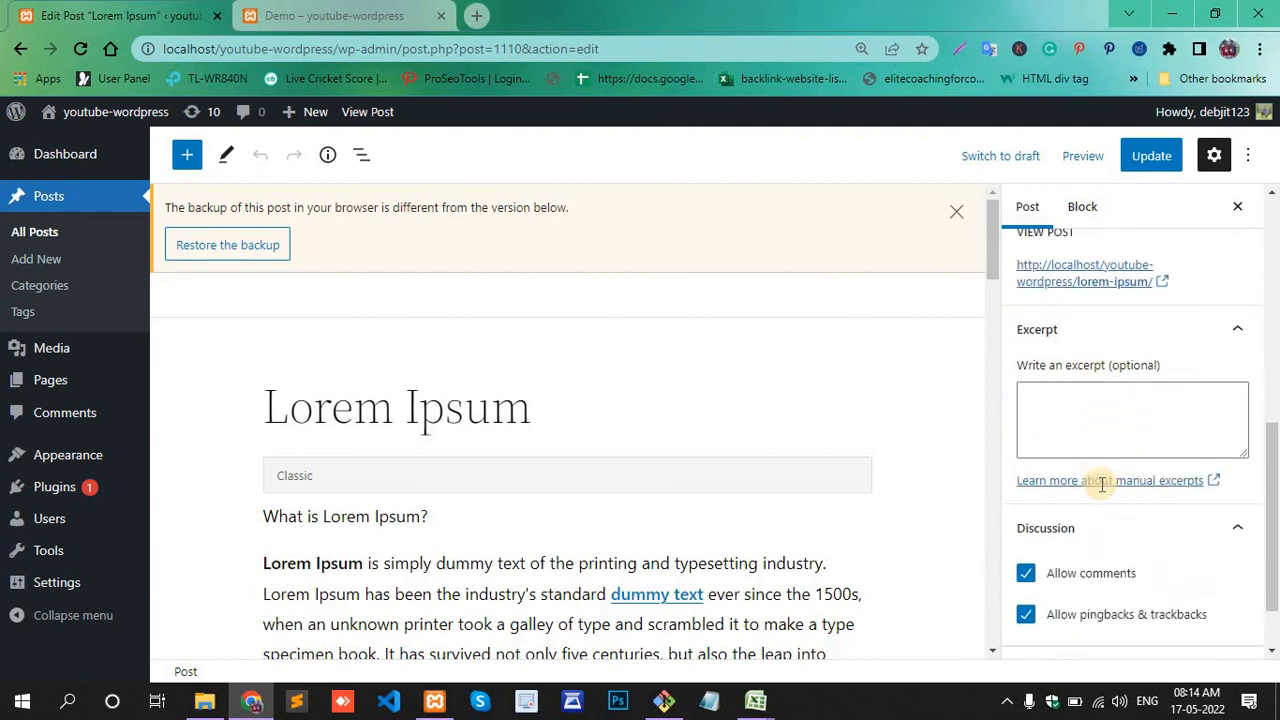
scroll(up, 3)
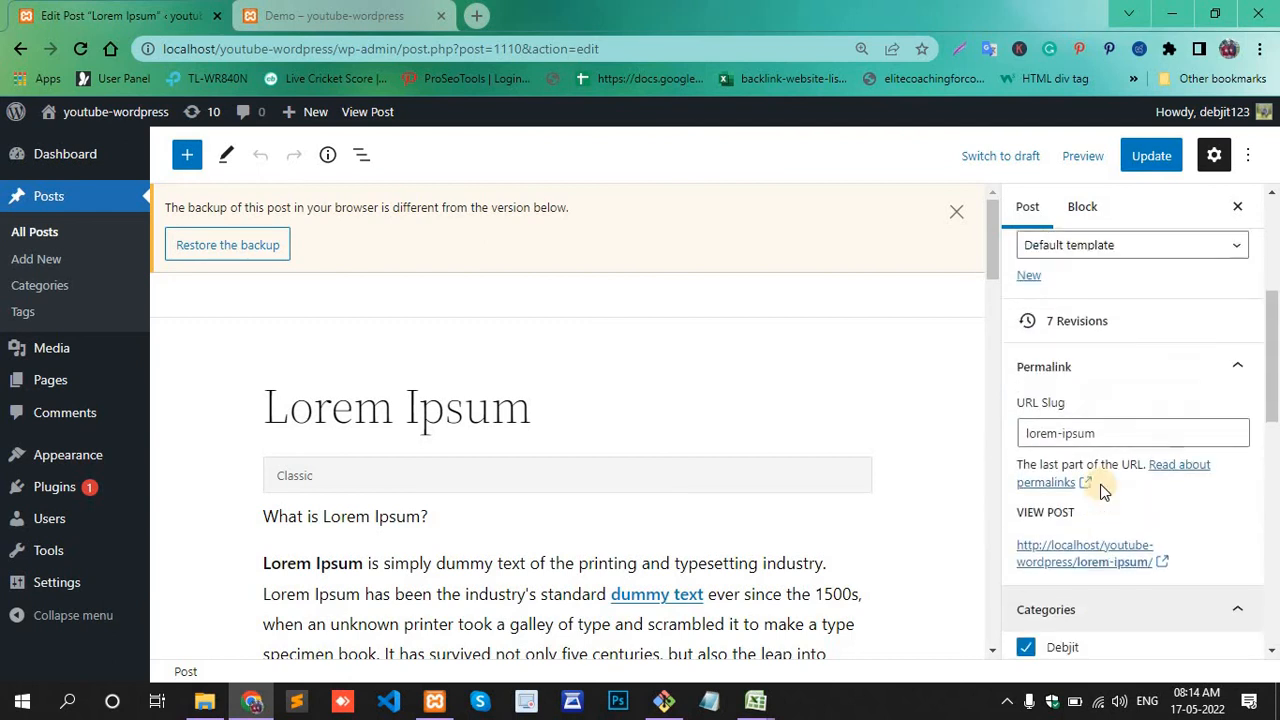
scroll(down, 3)
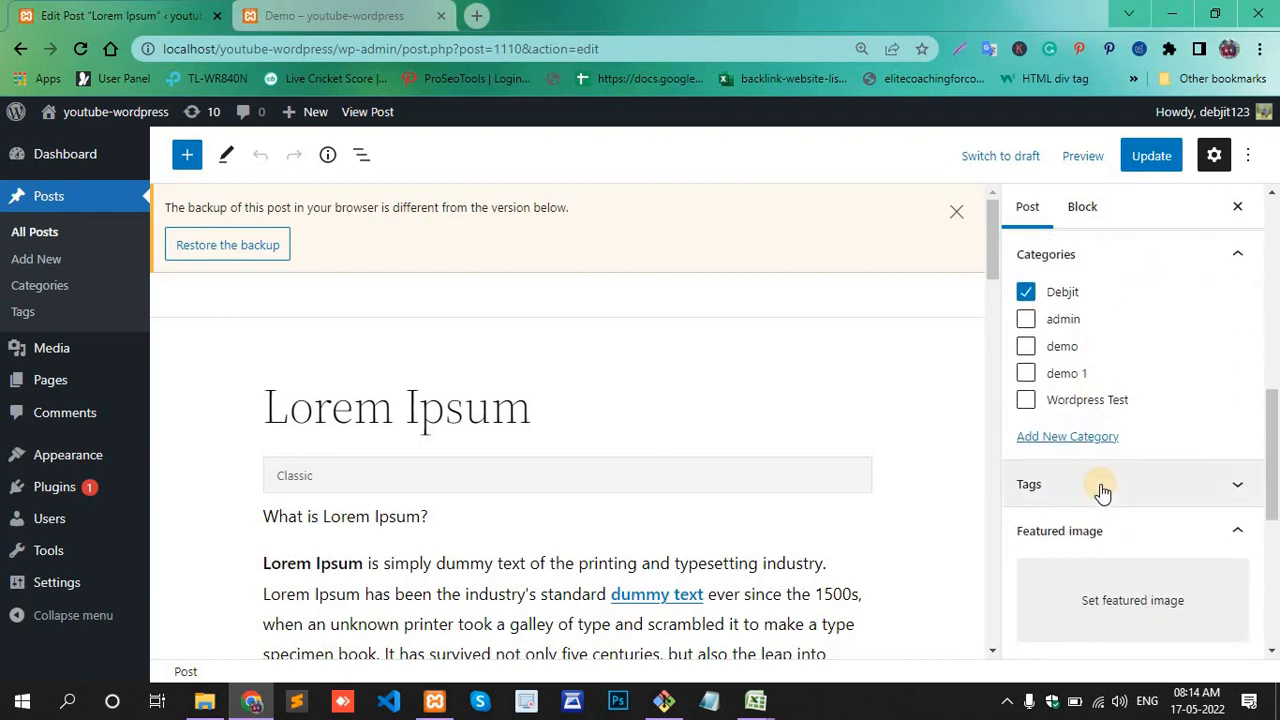
scroll(down, 3)
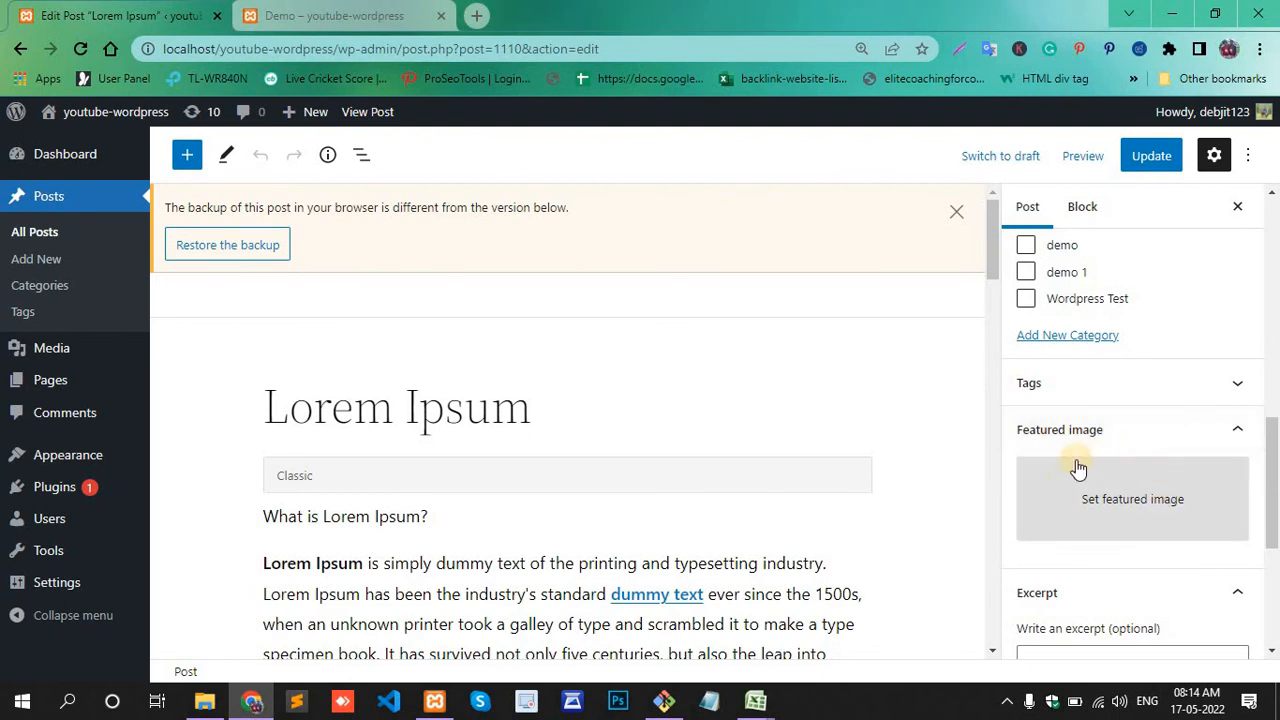
mouse_move(1132, 512)
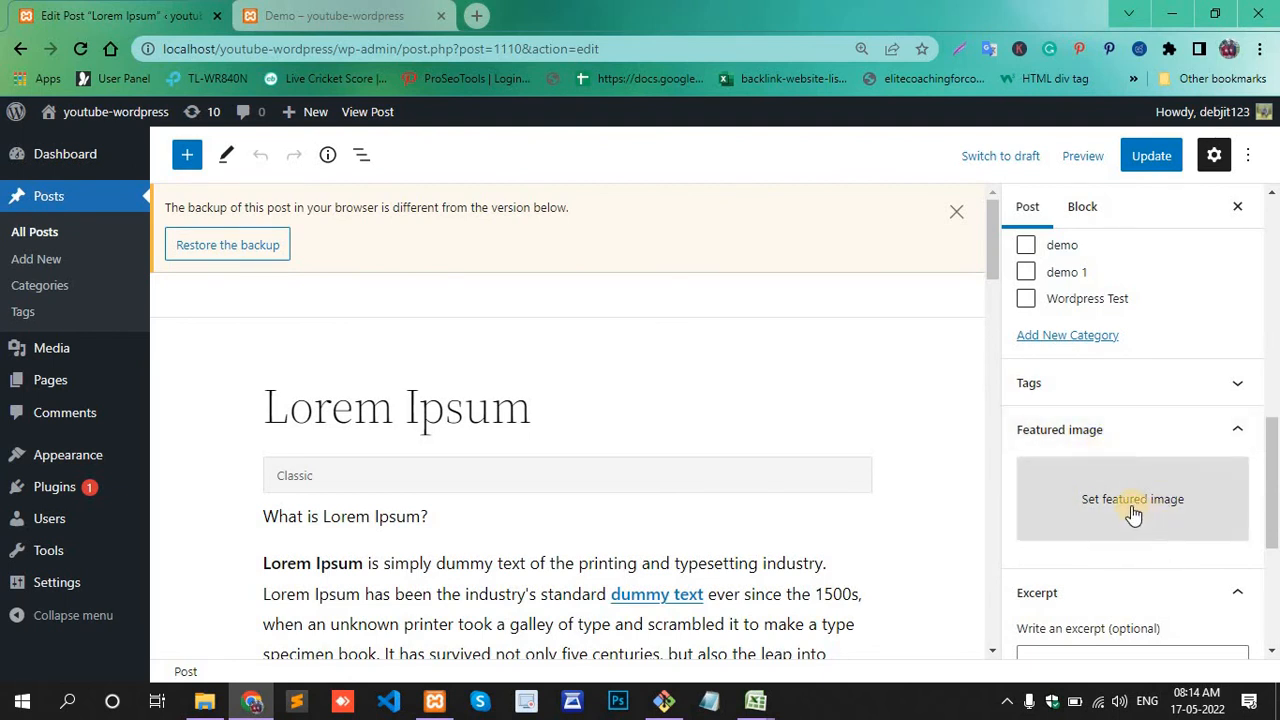